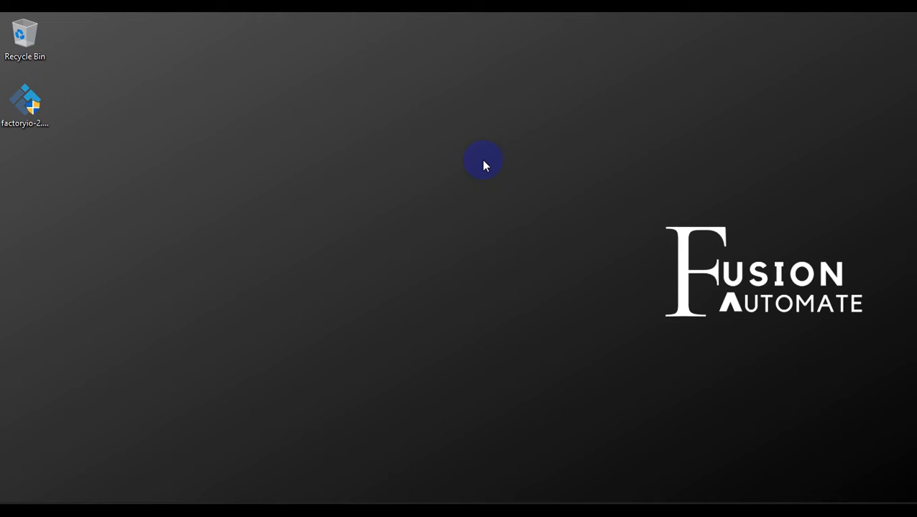
Launch the Factory I/O installer and confirm English as the installation language
{"action": "left_click", "coordinate": [24, 108]}
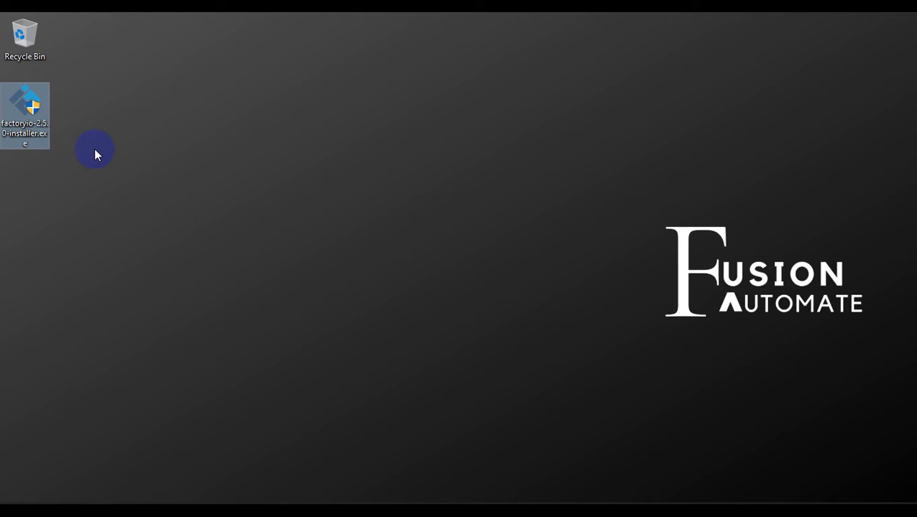
{"action": "mouse_move", "coordinate": [57, 199]}
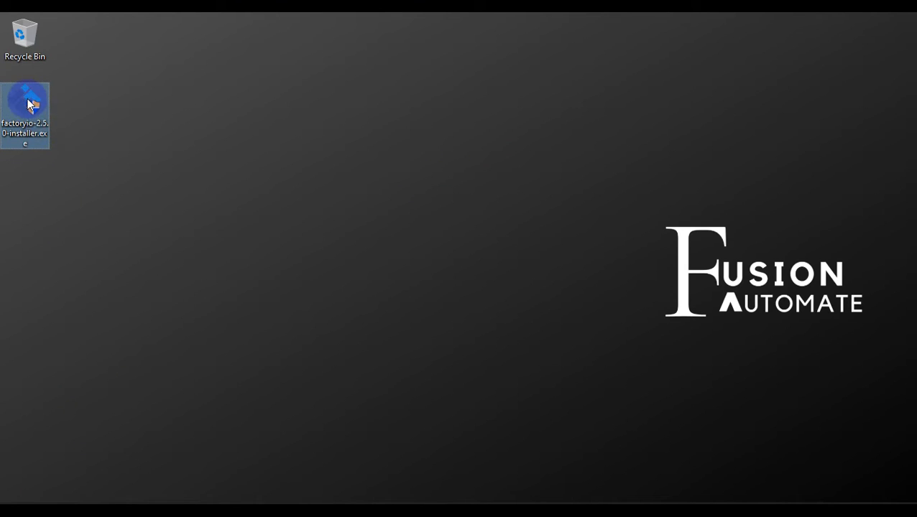
{"action": "mouse_move", "coordinate": [27, 108]}
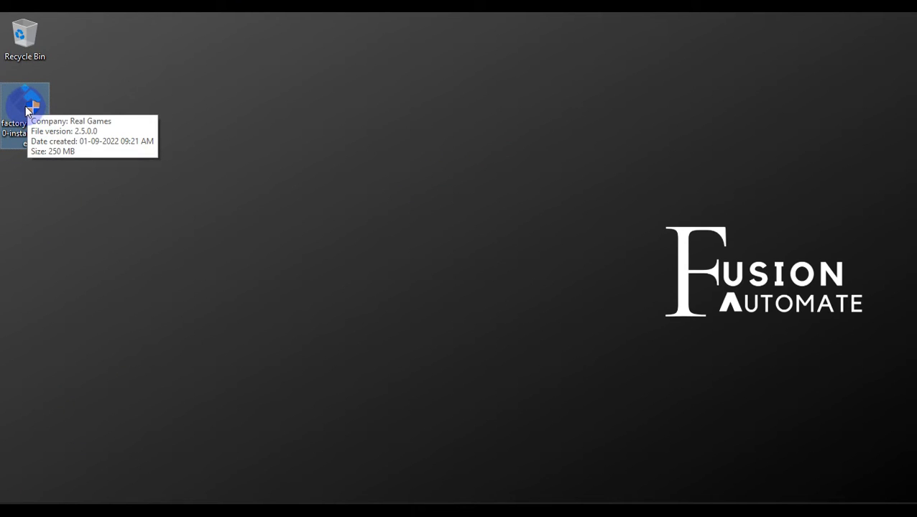
{"action": "mouse_move", "coordinate": [21, 108]}
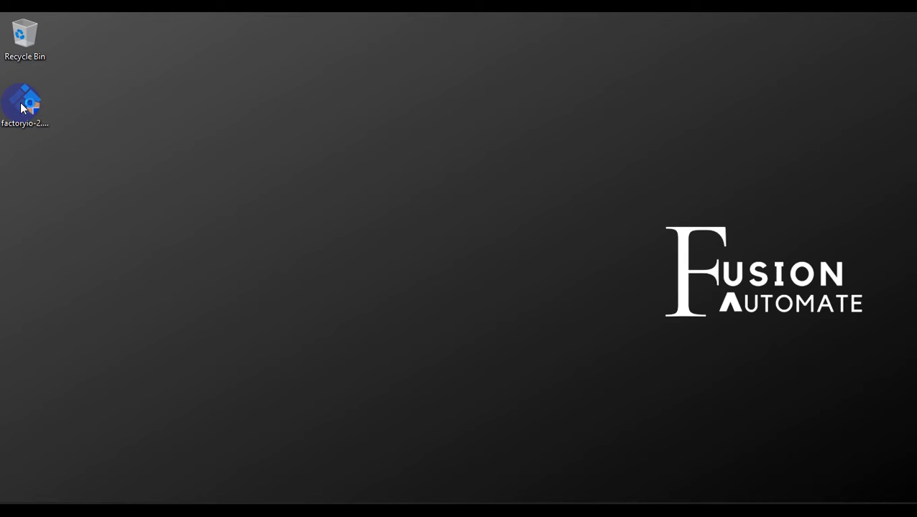
{"action": "double_click", "coordinate": [24, 104]}
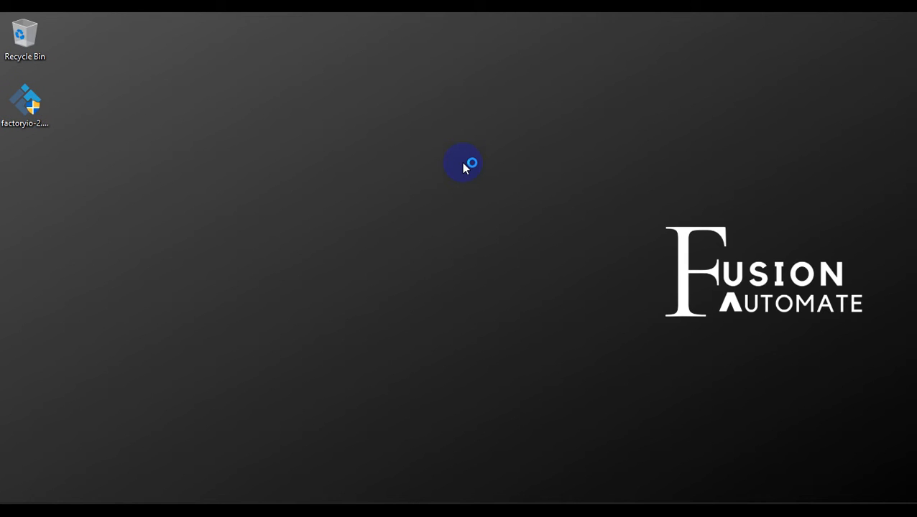
{"action": "left_click", "coordinate": [24, 104]}
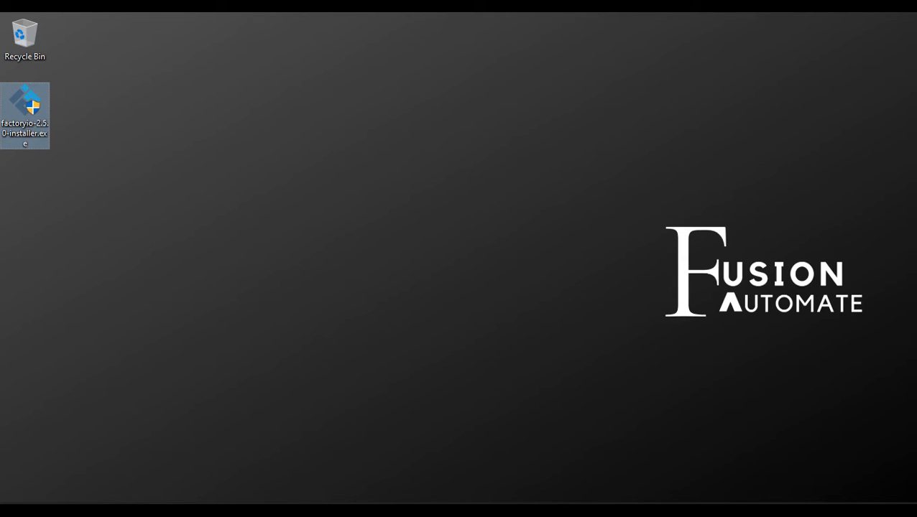
{"action": "double_click", "coordinate": [24, 115]}
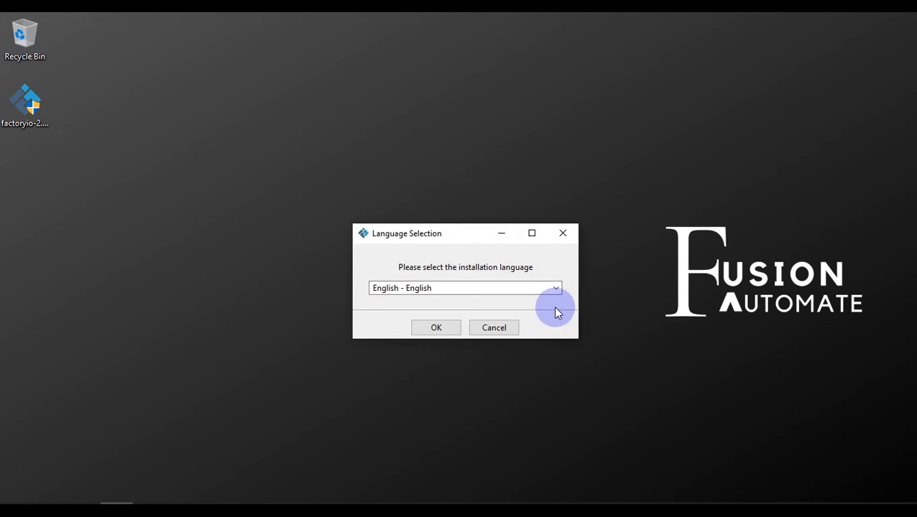
{"action": "mouse_move", "coordinate": [541, 313]}
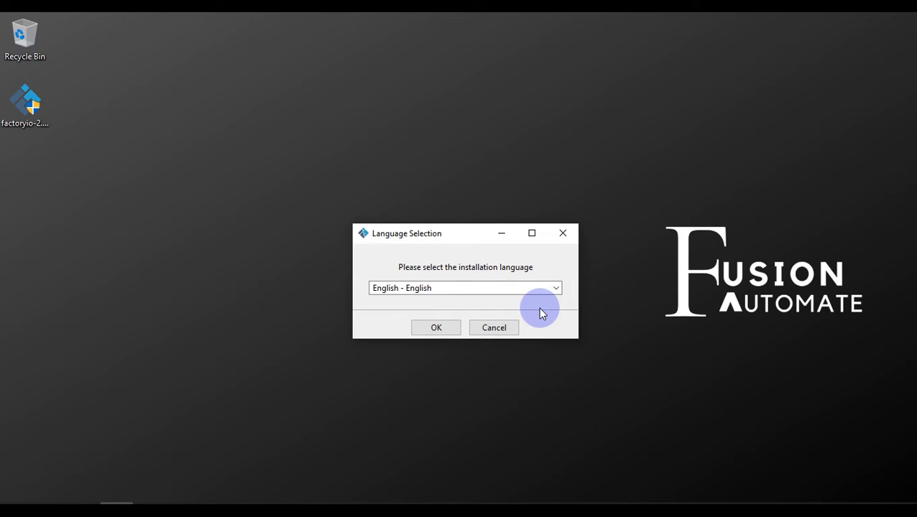
{"action": "mouse_move", "coordinate": [441, 306]}
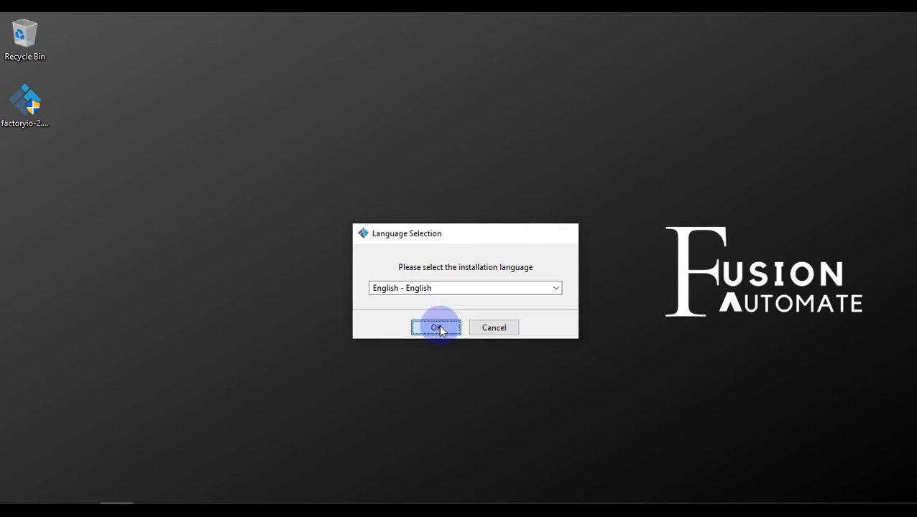
{"action": "left_click", "coordinate": [436, 328]}
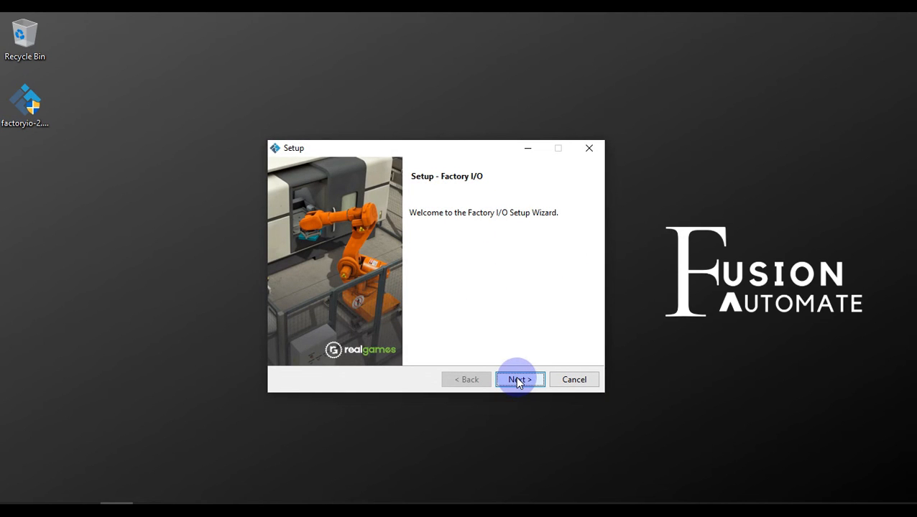
Accept the license agreement and keep the default installation directory
{"action": "left_click", "coordinate": [519, 379]}
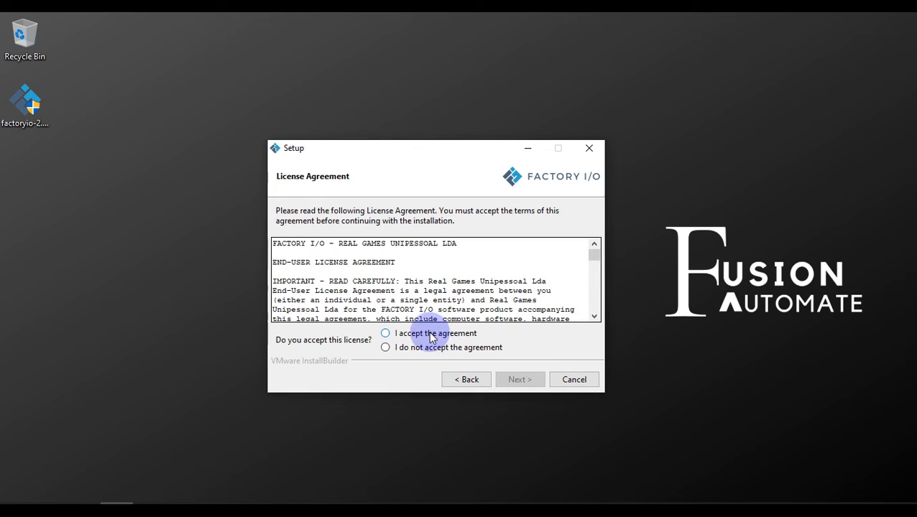
{"action": "left_click", "coordinate": [385, 332]}
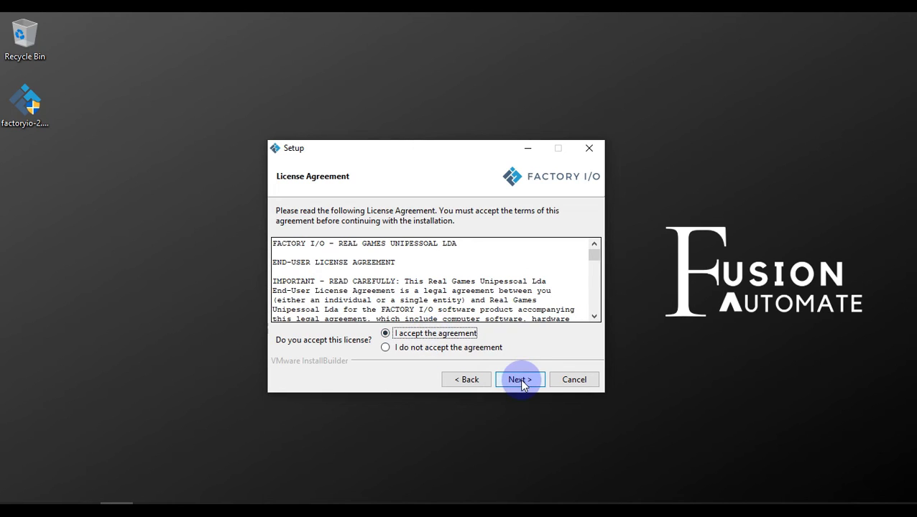
{"action": "left_click", "coordinate": [520, 379]}
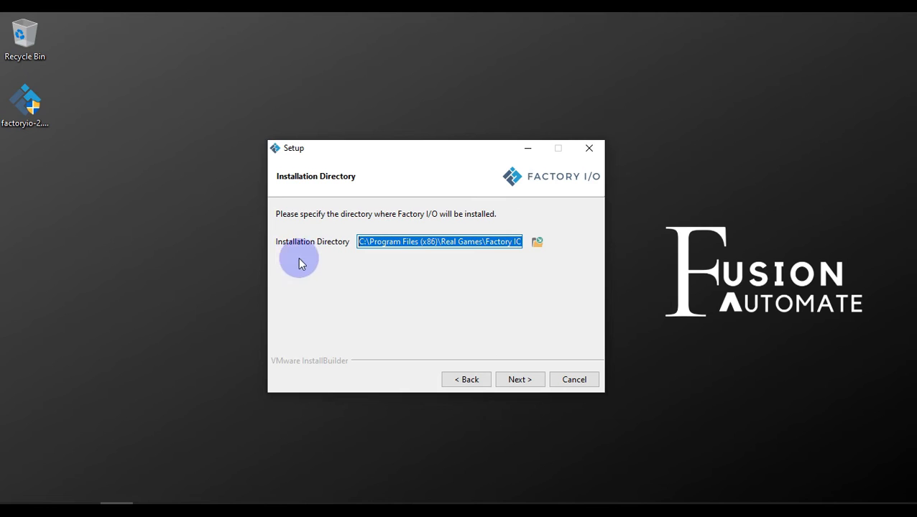
{"action": "mouse_move", "coordinate": [397, 256]}
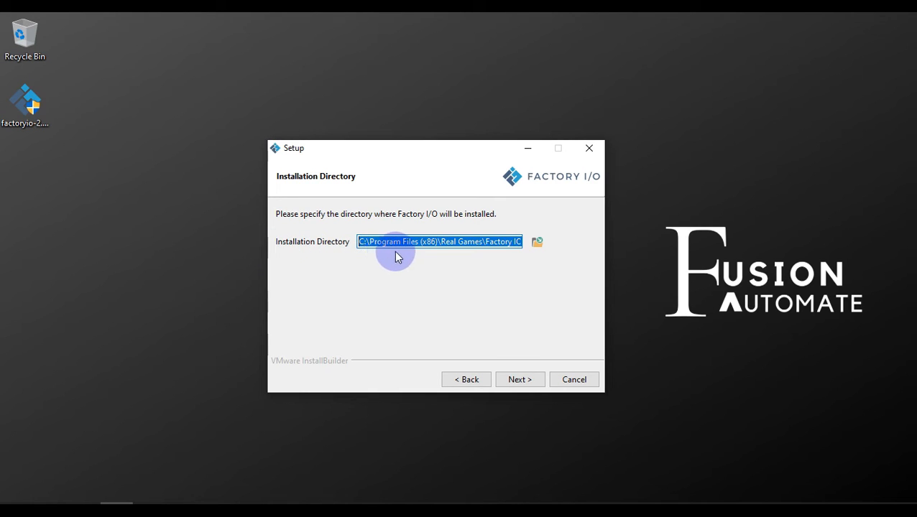
{"action": "mouse_move", "coordinate": [472, 243]}
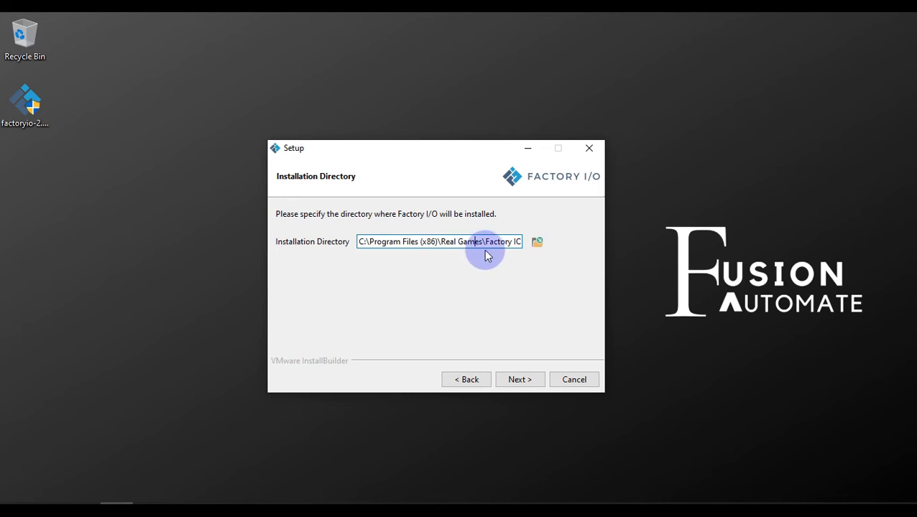
{"action": "mouse_move", "coordinate": [521, 354]}
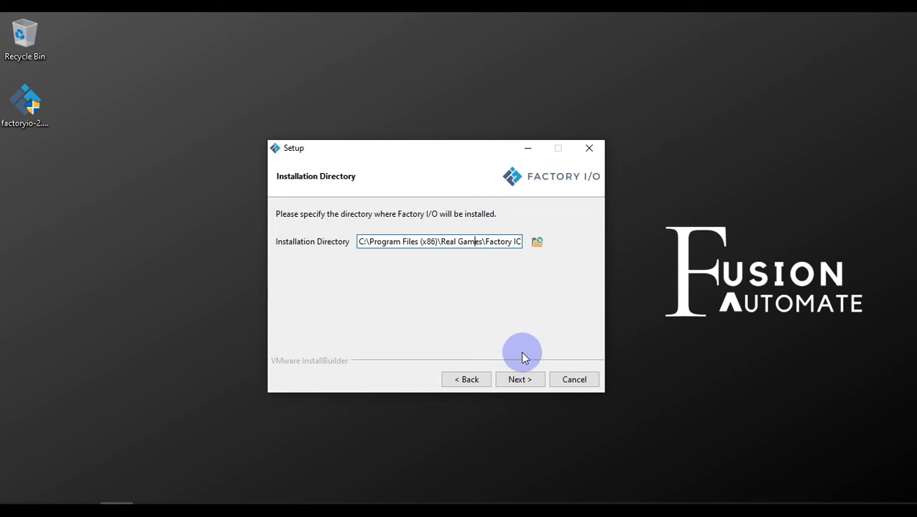
{"action": "left_click", "coordinate": [519, 380]}
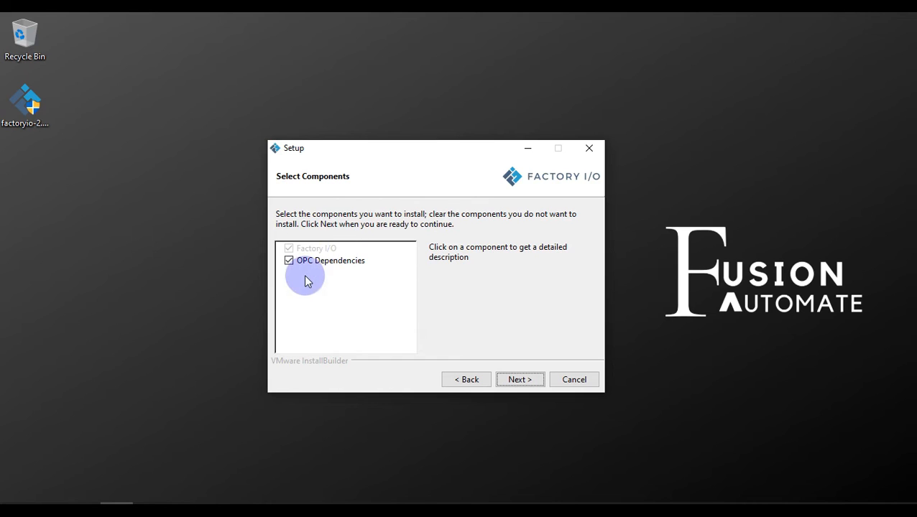
{"action": "mouse_move", "coordinate": [363, 270]}
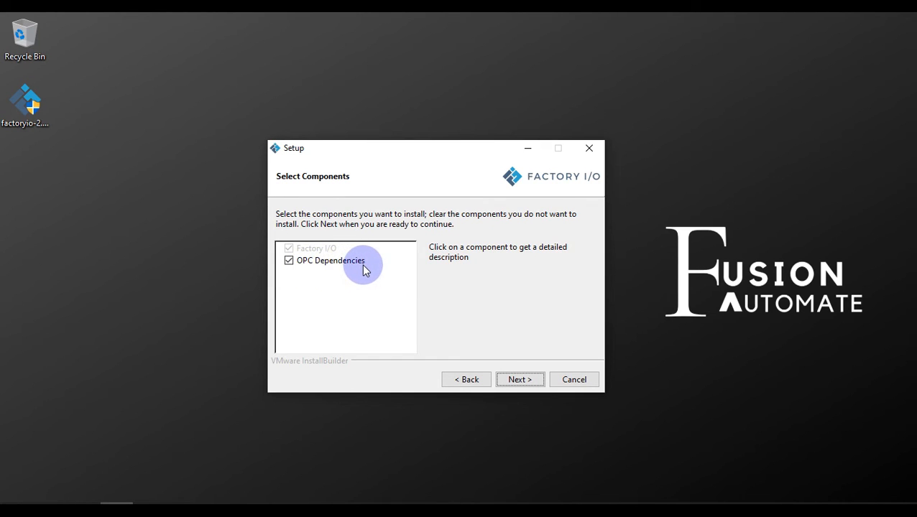
{"action": "mouse_move", "coordinate": [542, 405]}
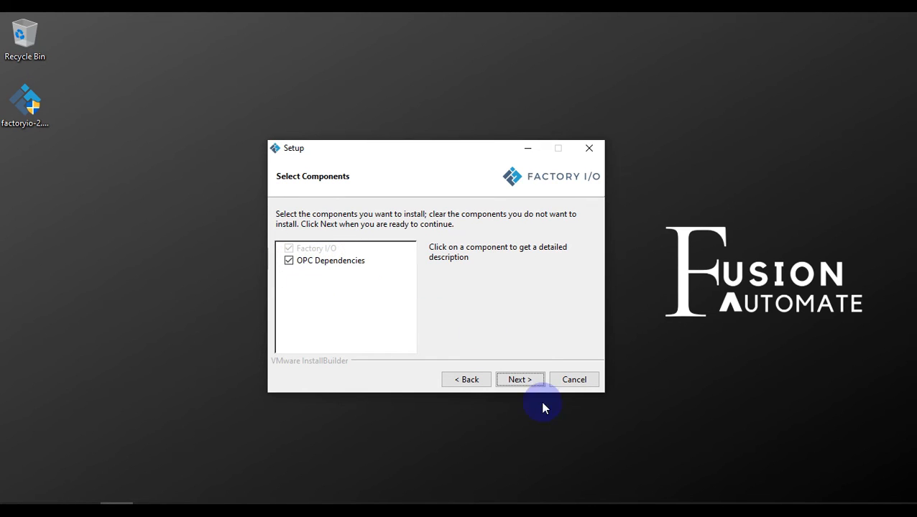
Keep Factory I/O and OPC Dependencies selected and run the installation to completion
{"action": "left_click", "coordinate": [519, 380]}
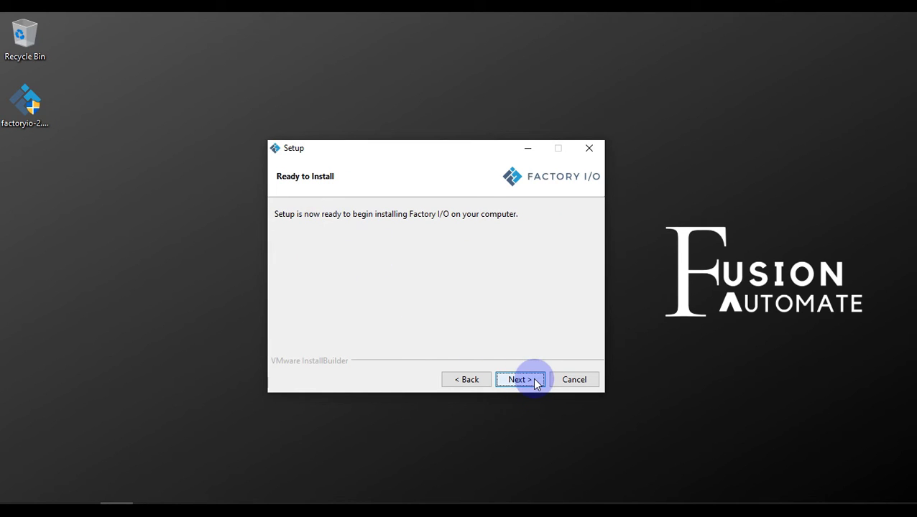
{"action": "left_click", "coordinate": [519, 379]}
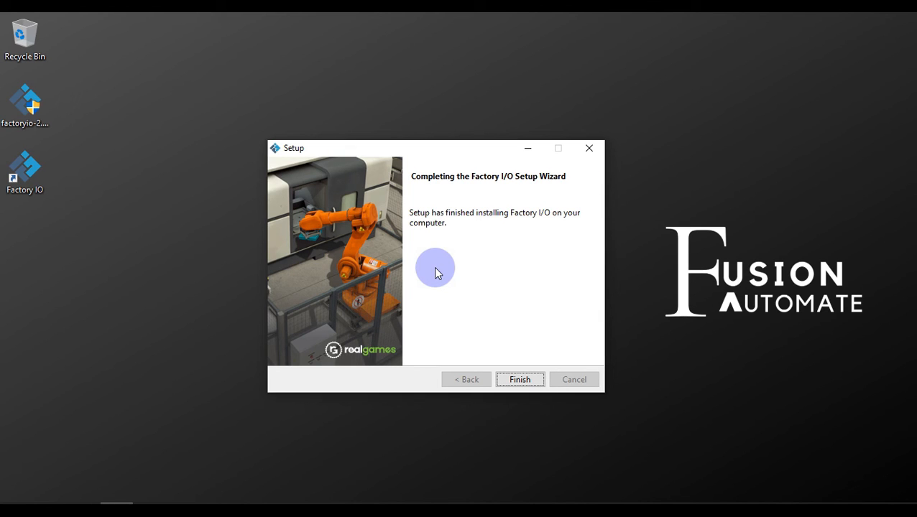
{"action": "mouse_move", "coordinate": [459, 287]}
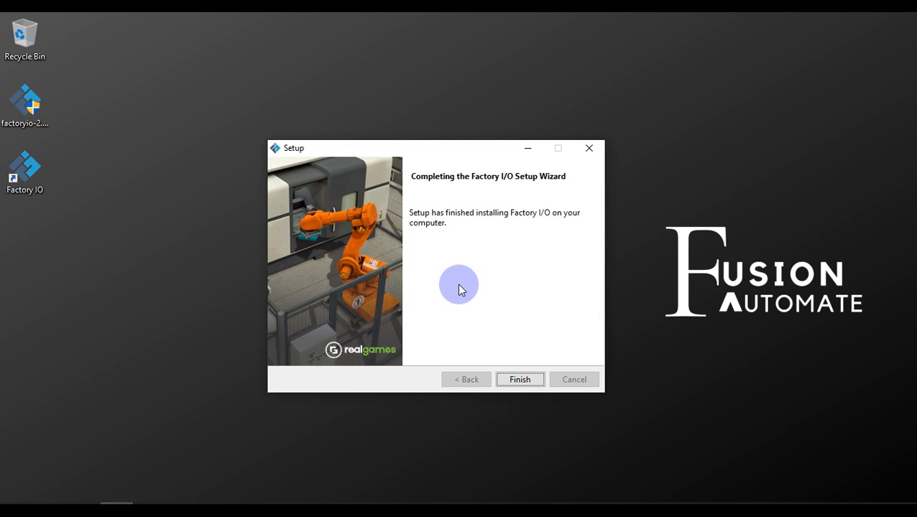
{"action": "mouse_move", "coordinate": [433, 196]}
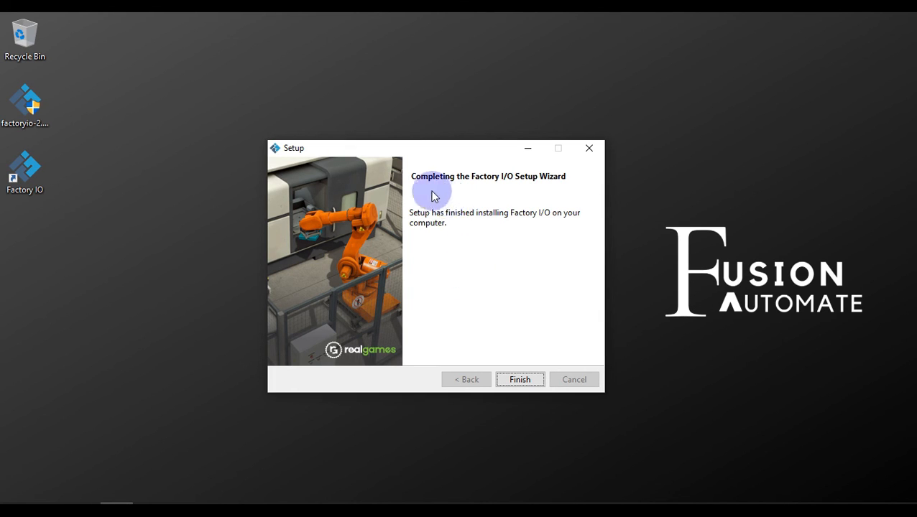
{"action": "mouse_move", "coordinate": [523, 192]}
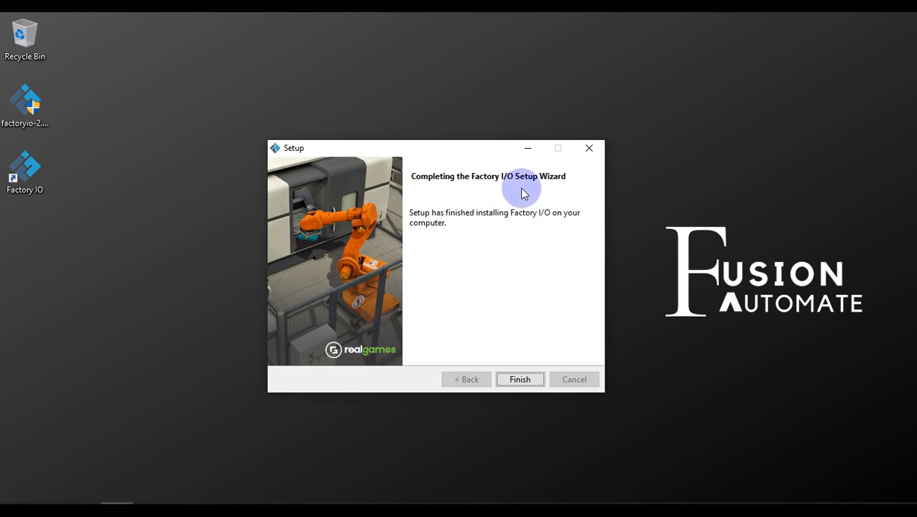
{"action": "mouse_move", "coordinate": [488, 222]}
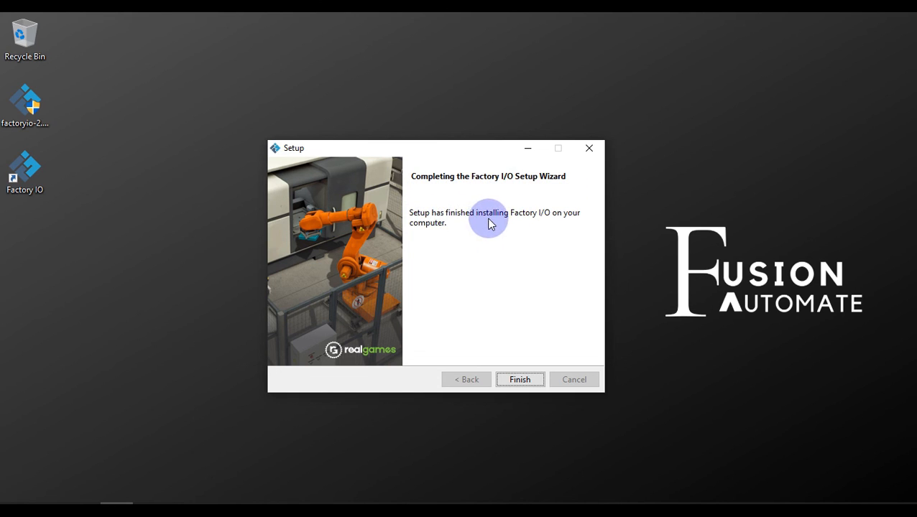
{"action": "mouse_move", "coordinate": [508, 282]}
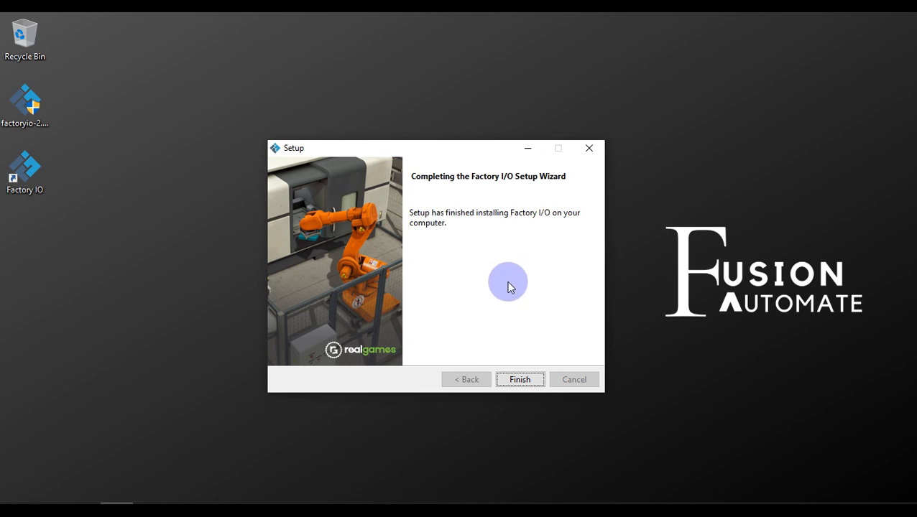
Finish the setup wizard and select the new Factory IO desktop shortcut
{"action": "left_click", "coordinate": [520, 379]}
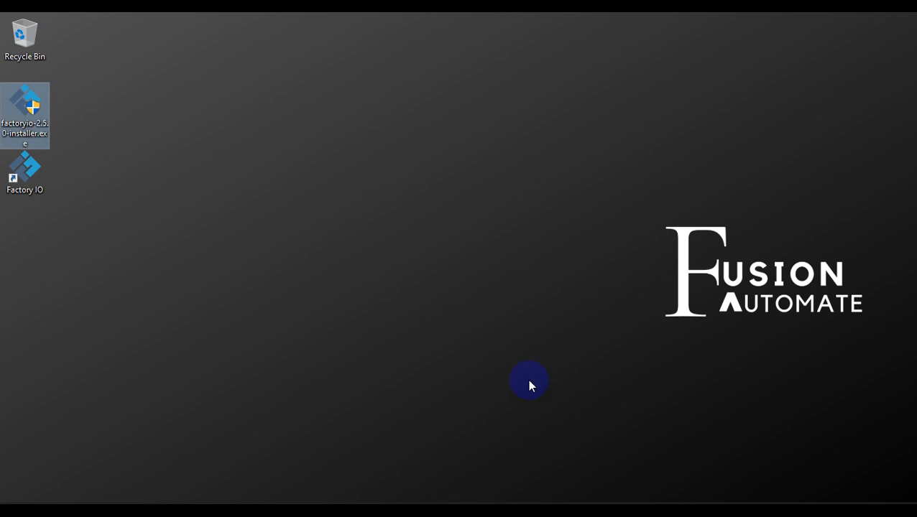
{"action": "left_click", "coordinate": [25, 172]}
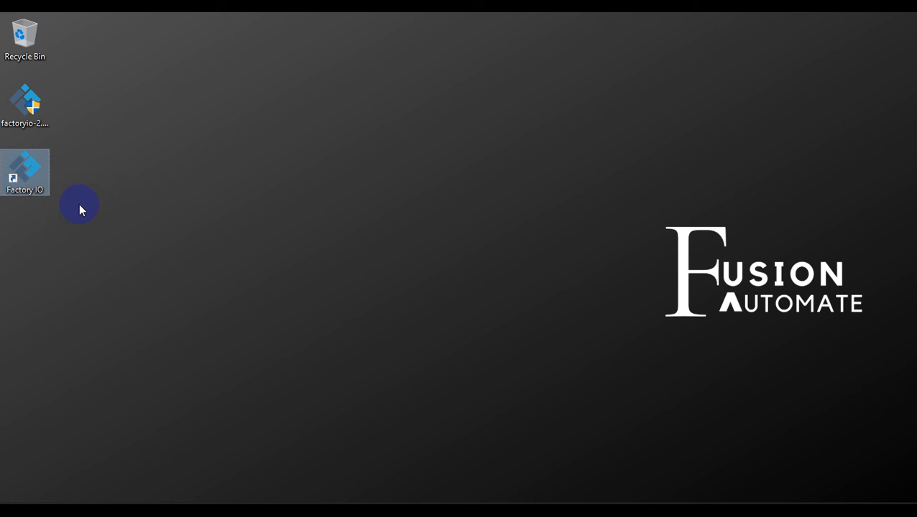
{"action": "mouse_move", "coordinate": [27, 173]}
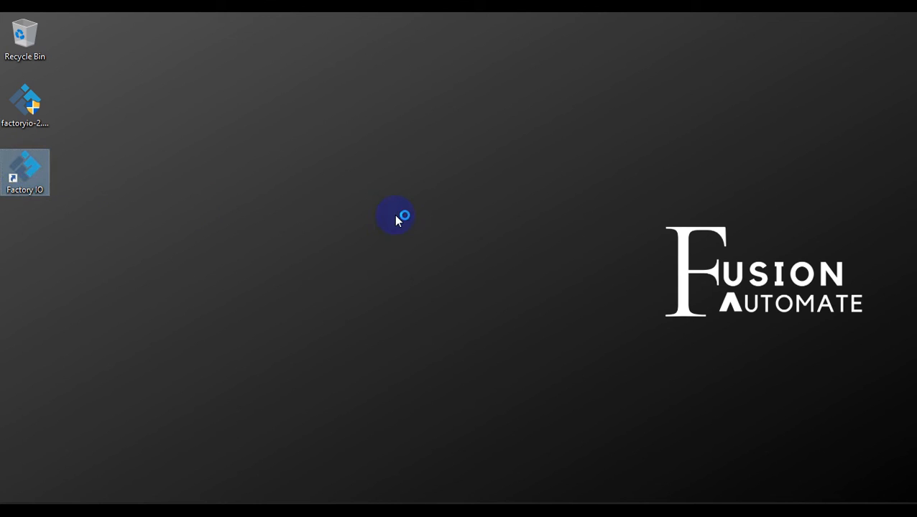
{"action": "double_click", "coordinate": [25, 173]}
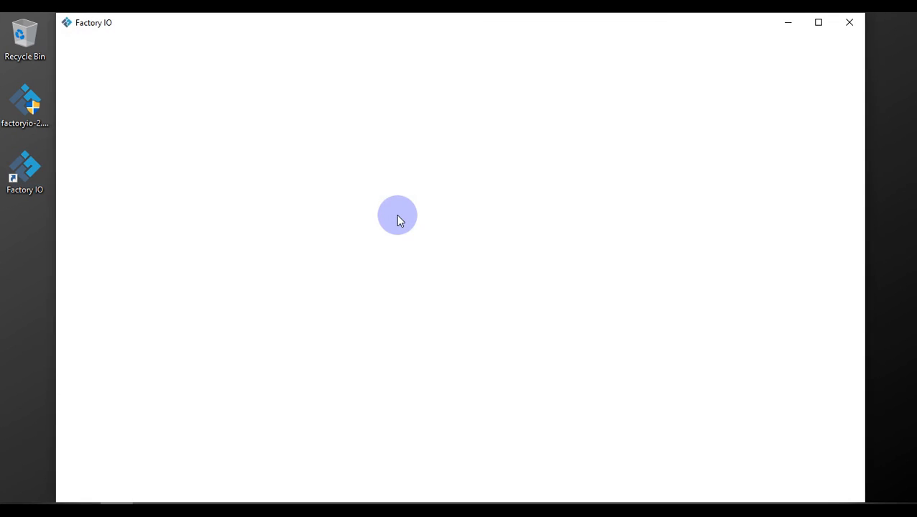
{"action": "mouse_move", "coordinate": [428, 114]}
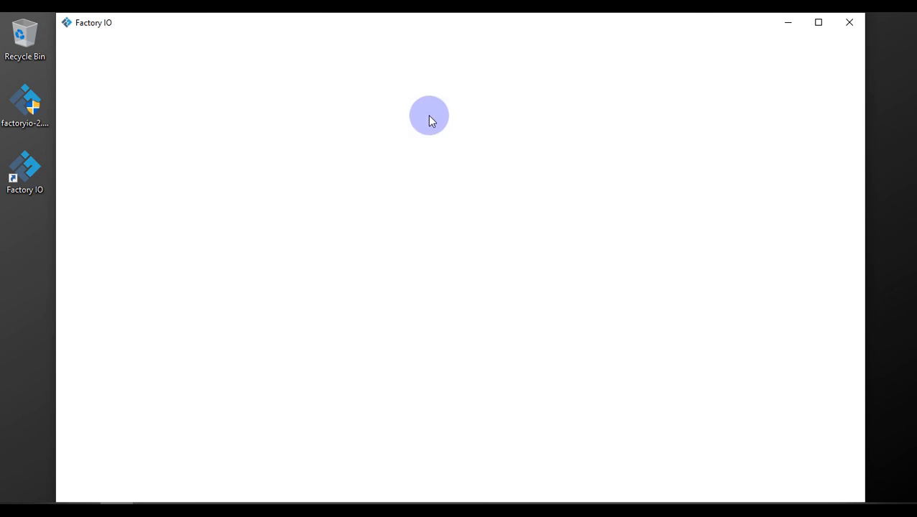
{"action": "mouse_move", "coordinate": [783, 233]}
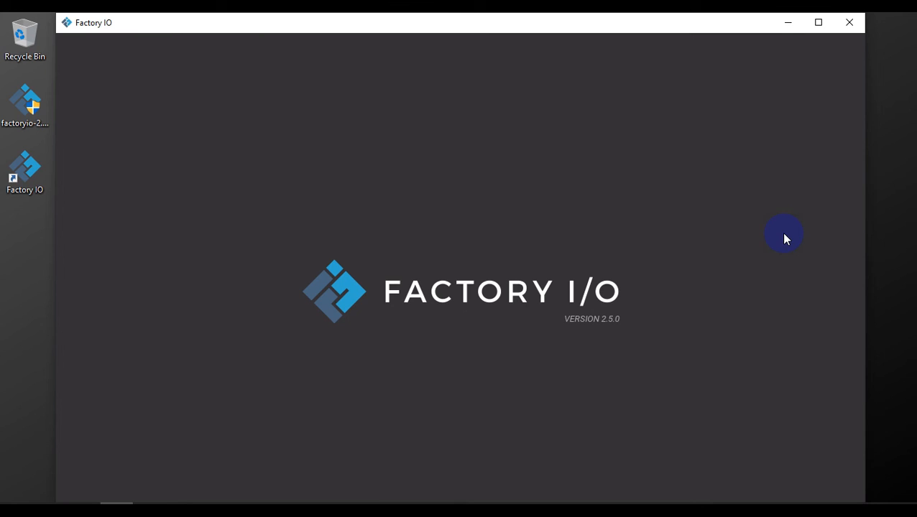
{"action": "mouse_move", "coordinate": [622, 331]}
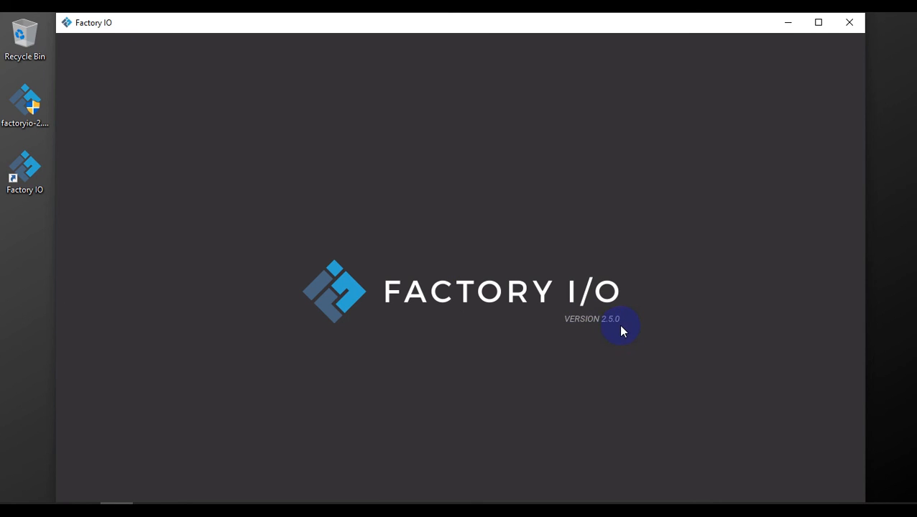
{"action": "mouse_move", "coordinate": [817, 22]}
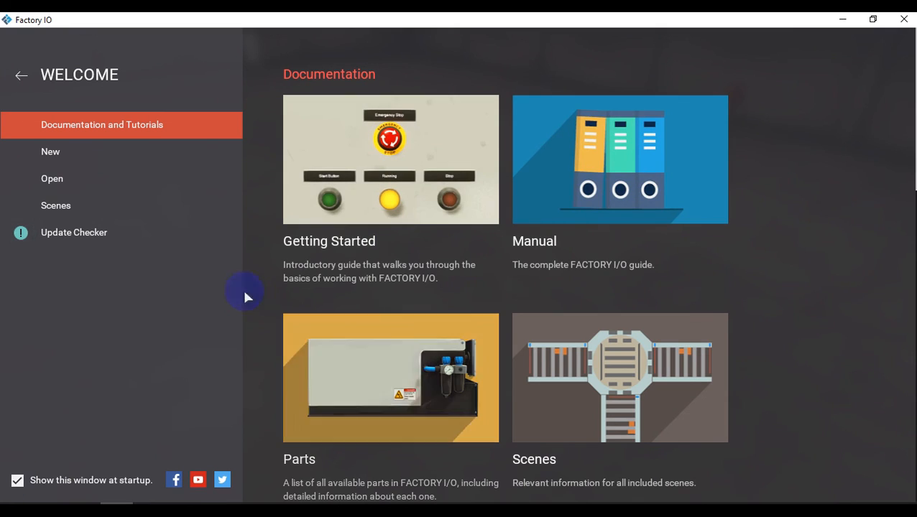
{"action": "mouse_move", "coordinate": [730, 325]}
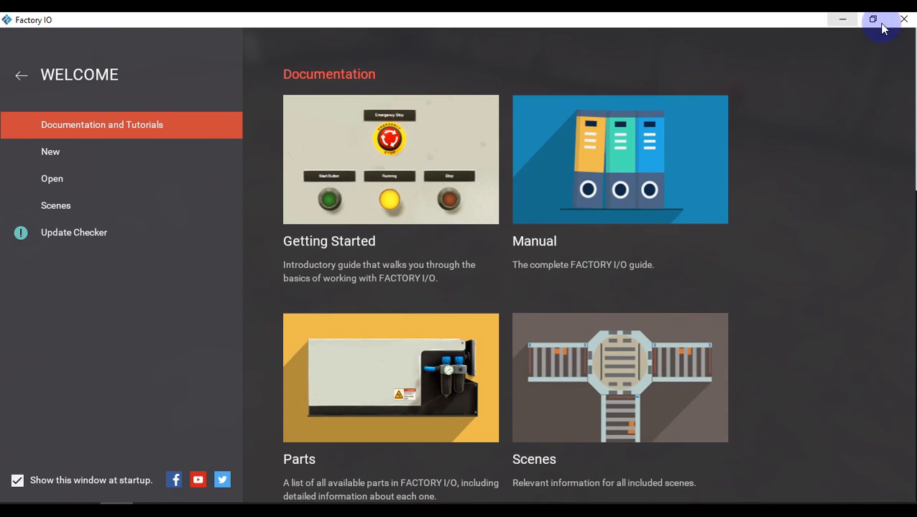
{"action": "mouse_move", "coordinate": [904, 19]}
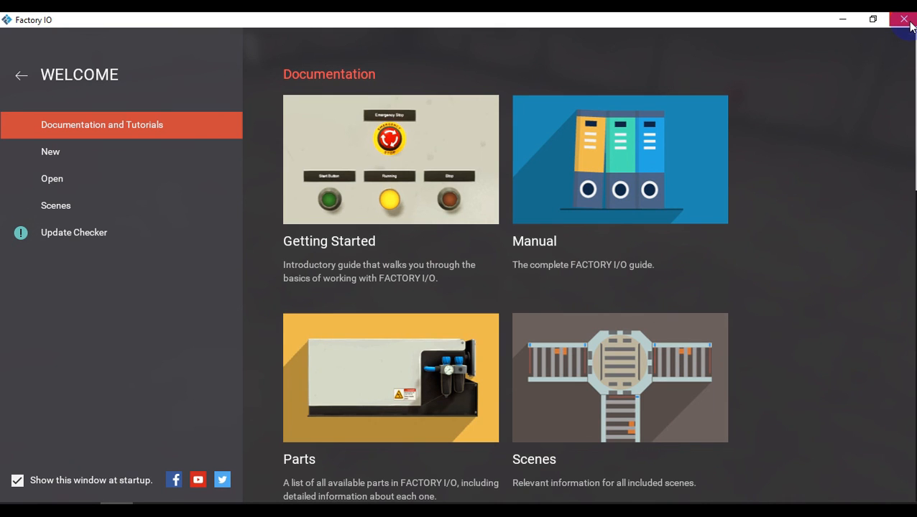
{"action": "left_click", "coordinate": [903, 19]}
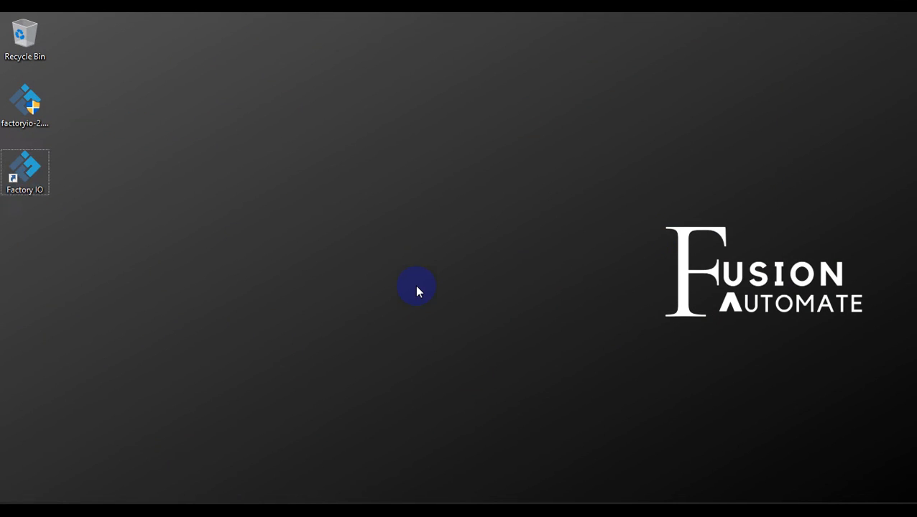